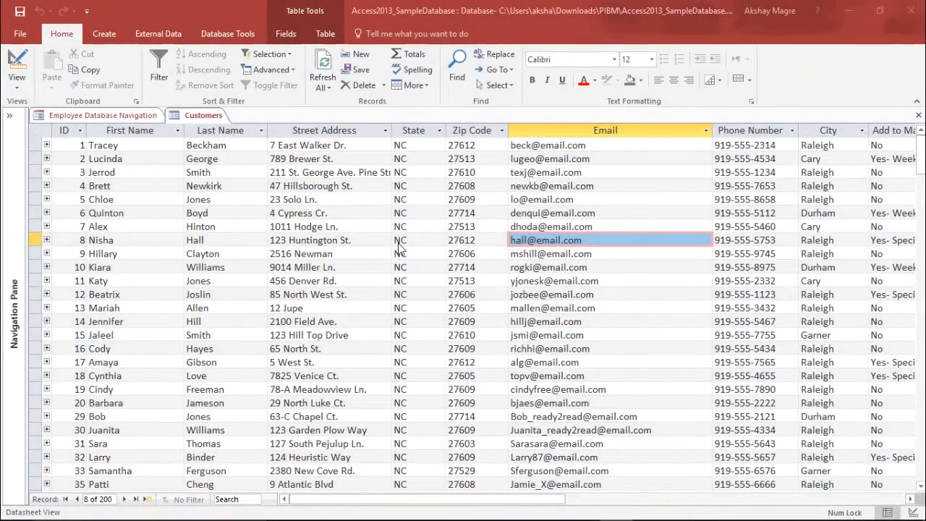
mouse_move(532, 289)
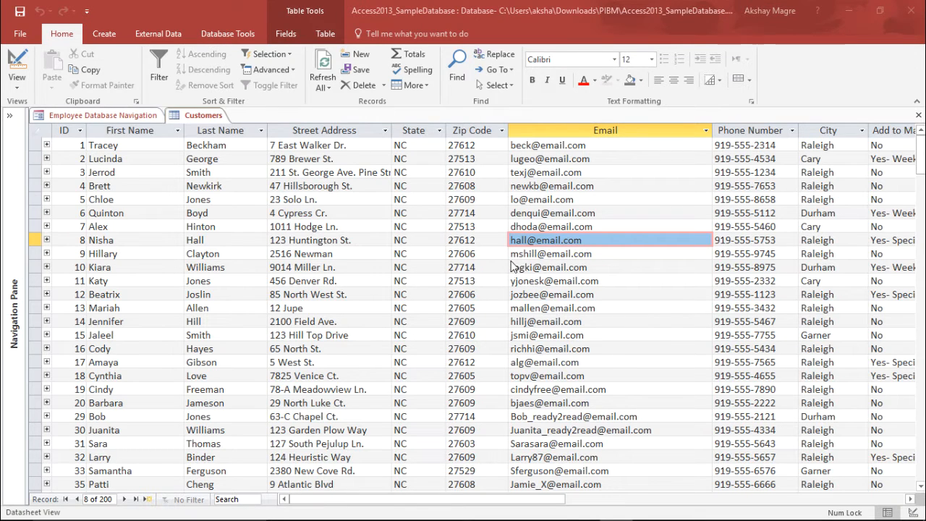
- Select a record in the Customers datasheet and show the External Data ribbon commands
left_click(225, 239)
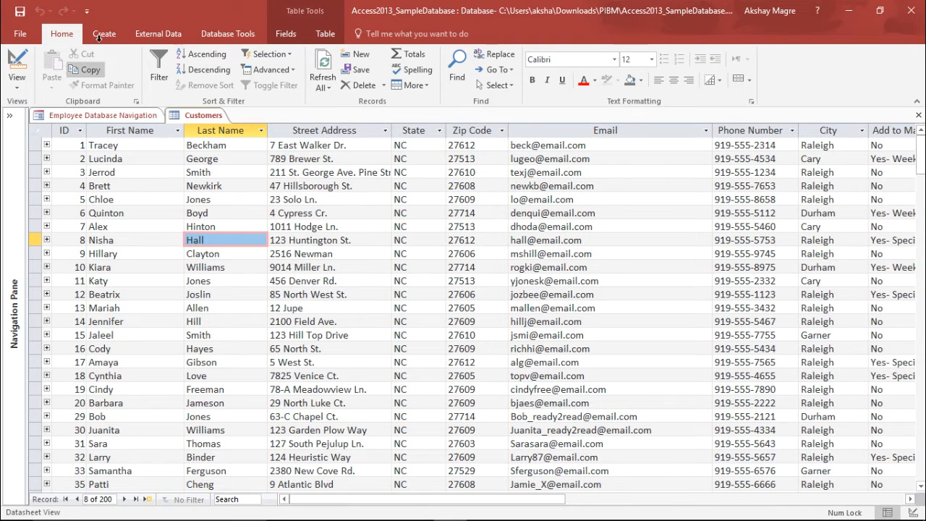
left_click(158, 33)
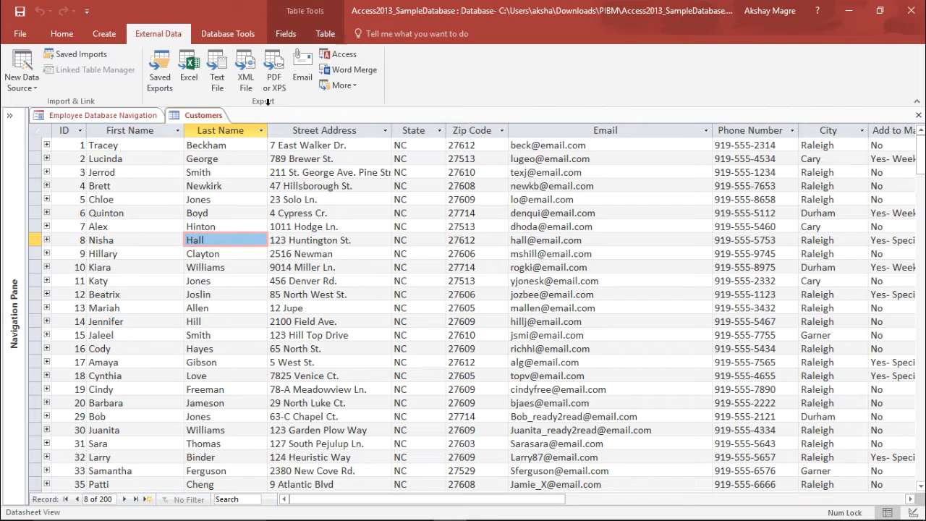
mouse_move(407, 165)
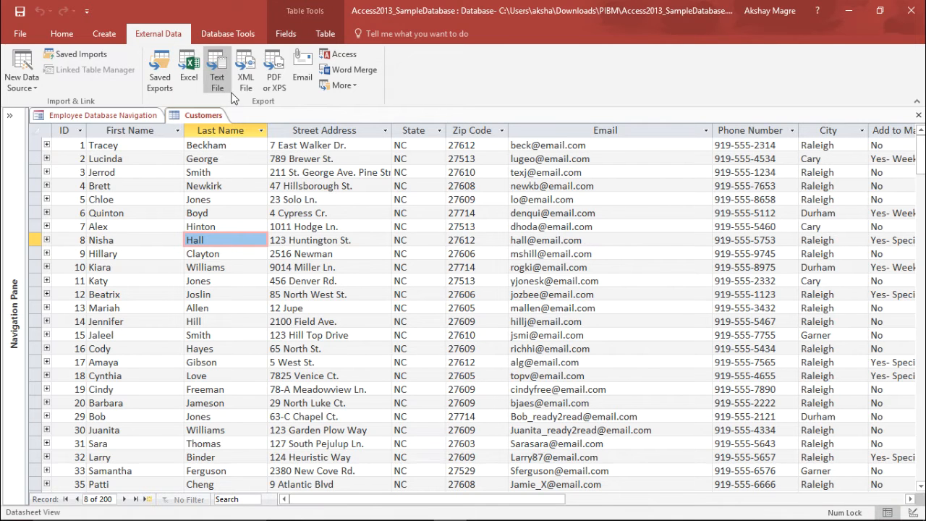
mouse_move(216, 69)
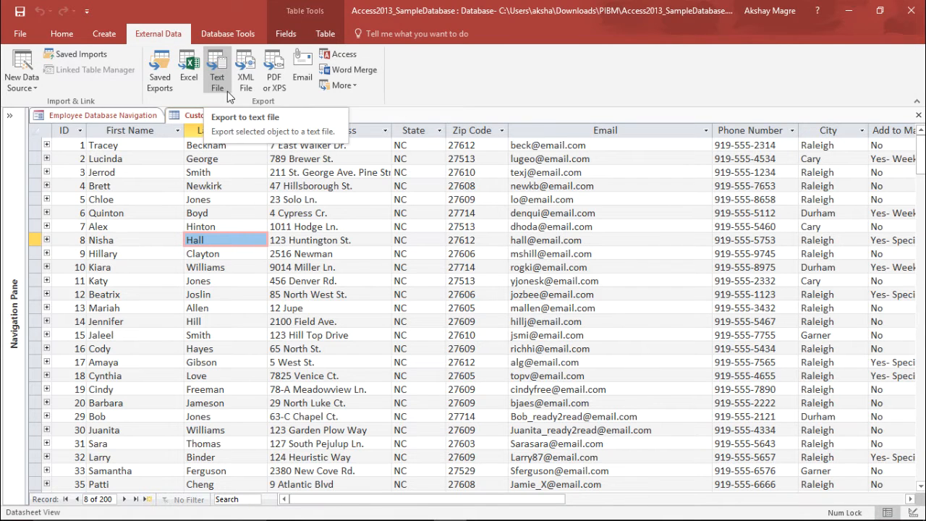
- Start a text file export of Customers targeting Customer.txt and accept the destination
left_click(216, 69)
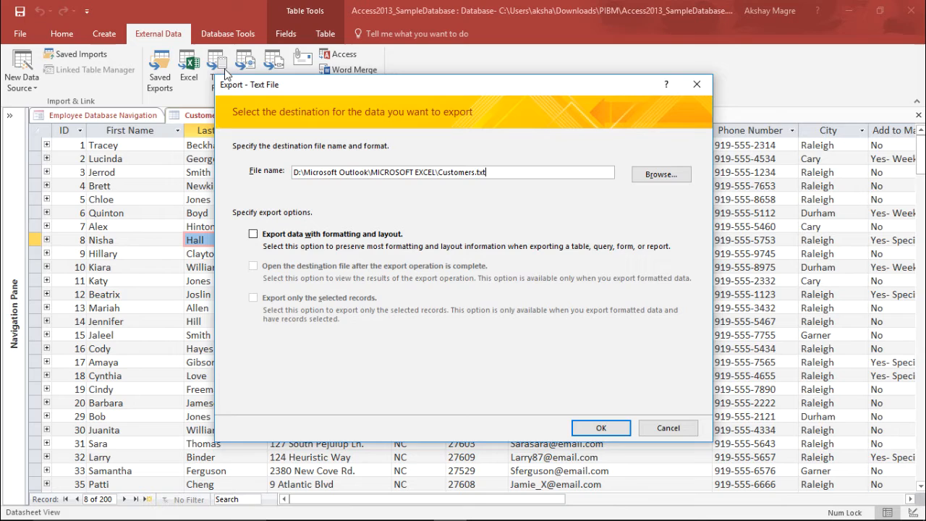
mouse_move(443, 201)
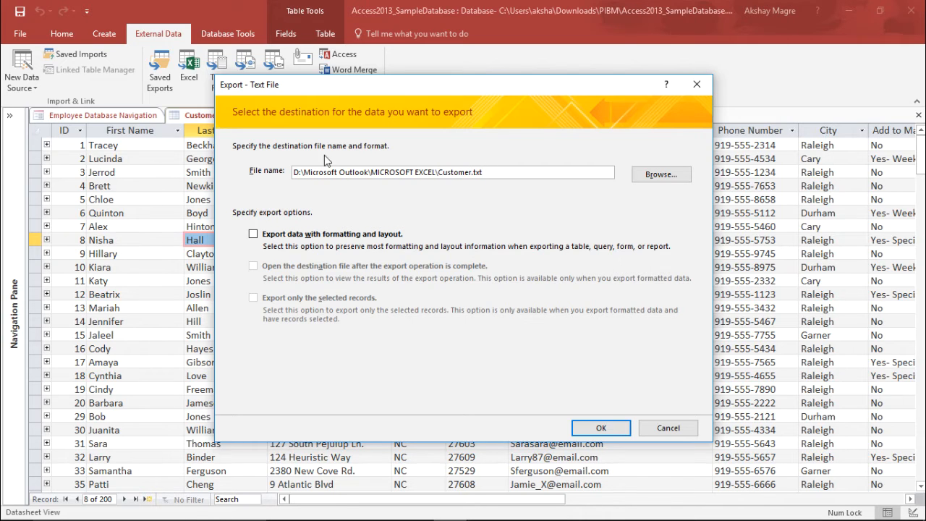
mouse_move(496, 185)
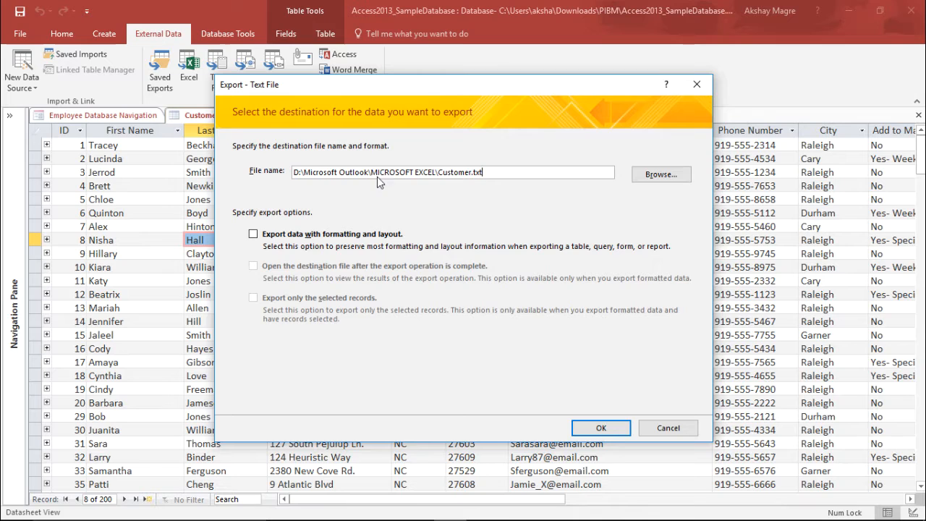
mouse_move(612, 216)
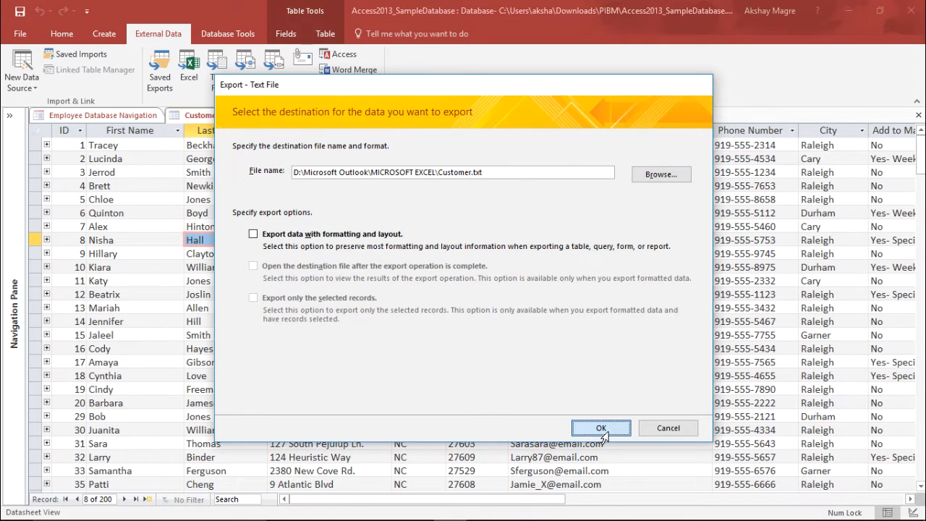
left_click(601, 428)
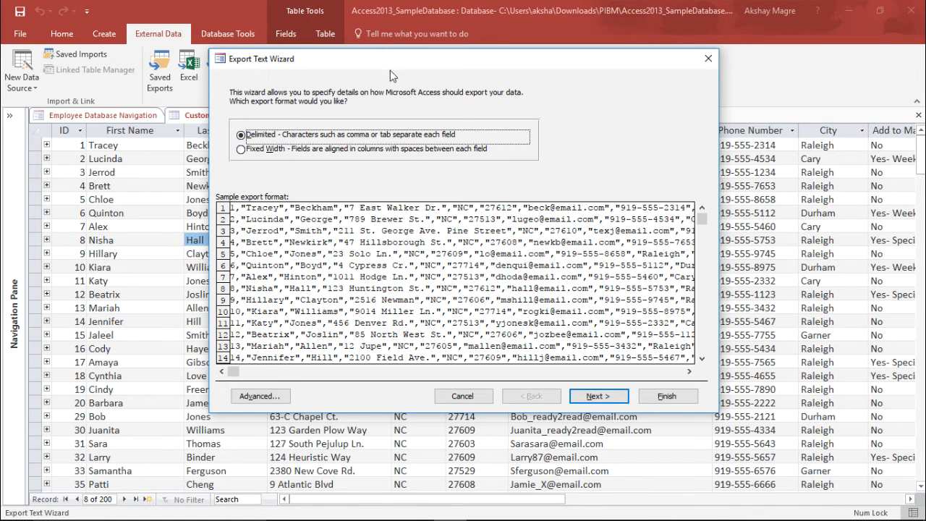
mouse_move(288, 64)
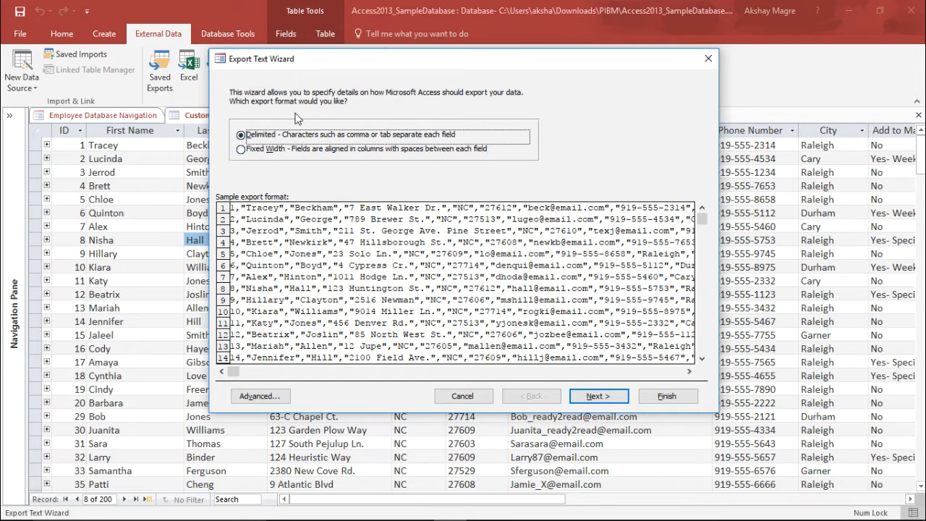
mouse_move(367, 228)
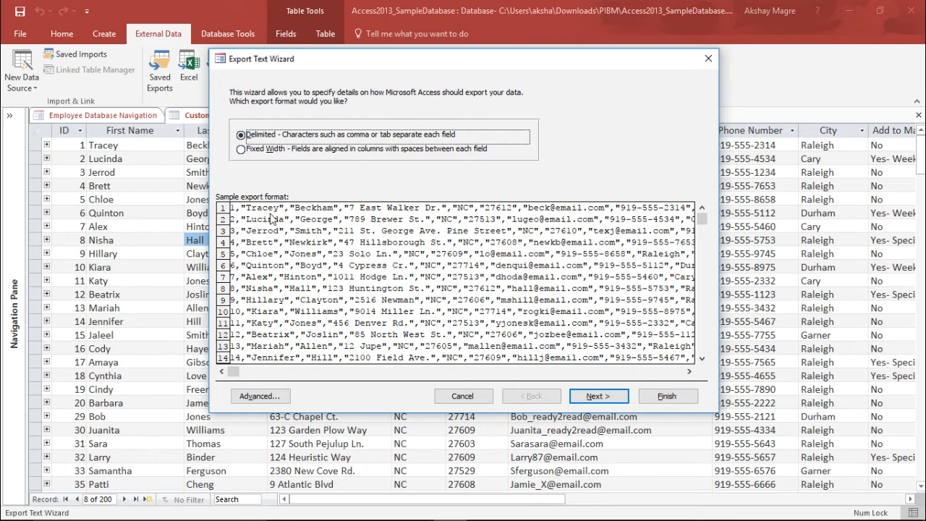
mouse_move(355, 216)
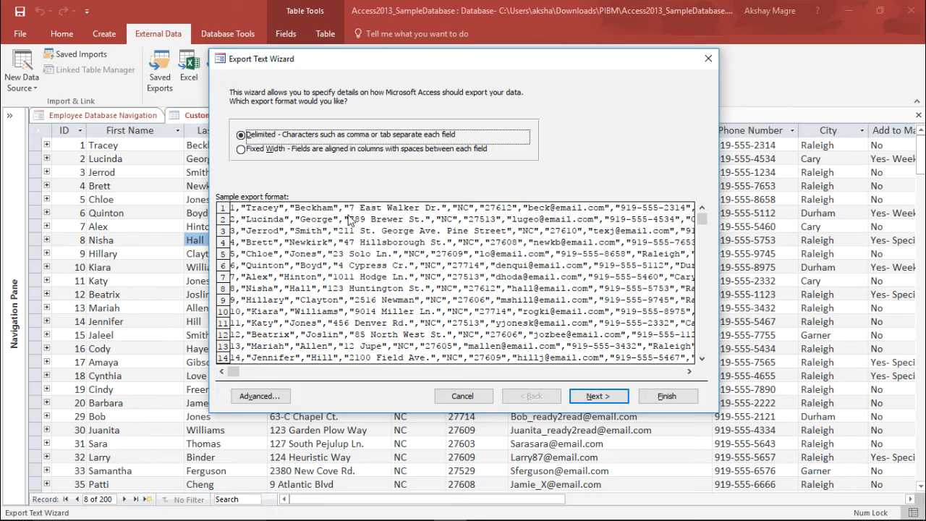
mouse_move(458, 217)
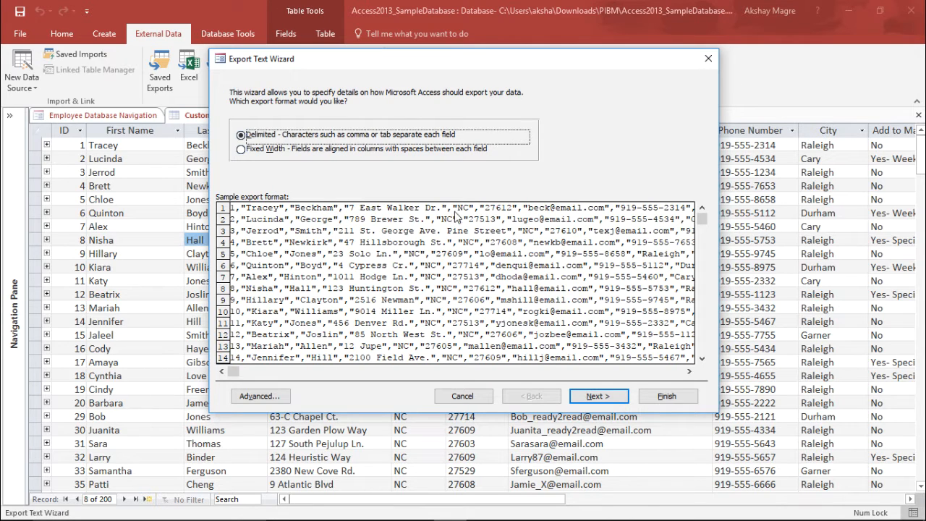
mouse_move(519, 225)
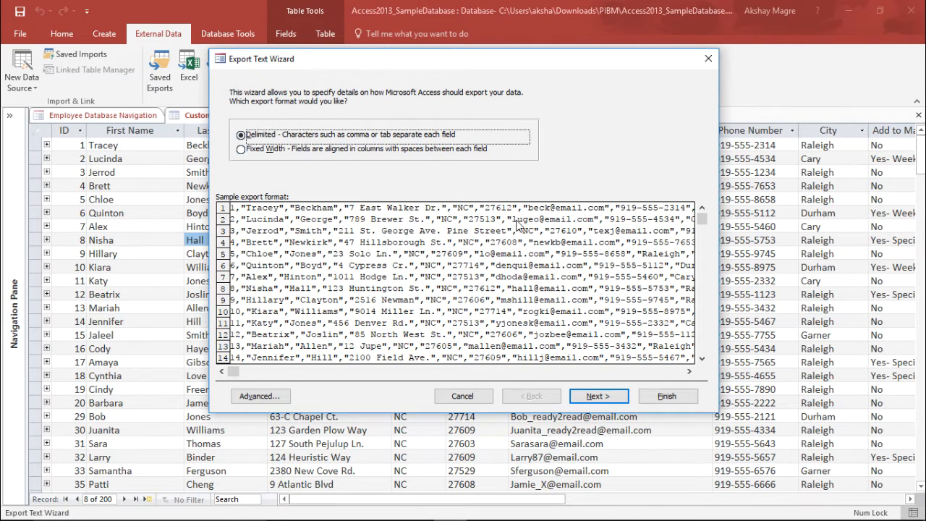
mouse_move(376, 201)
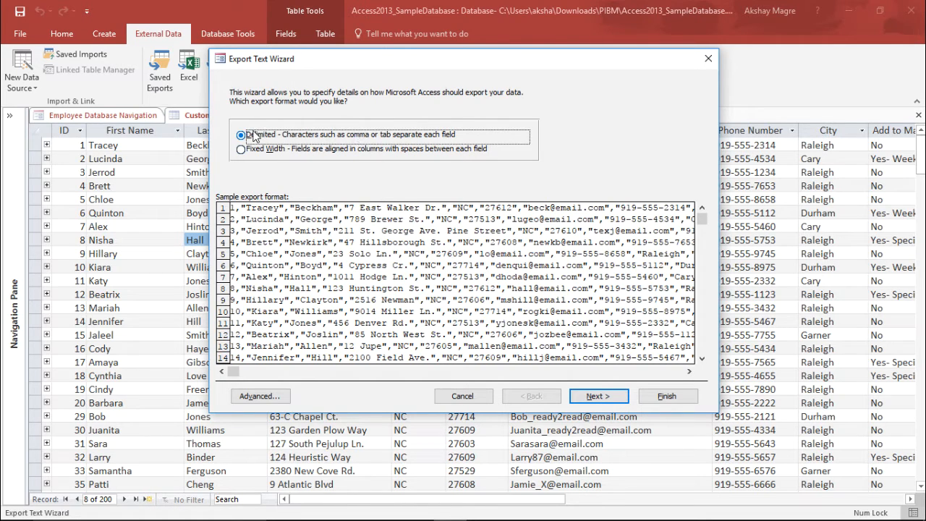
- Choose the Delimited export format and continue to the field separator step
left_click(241, 149)
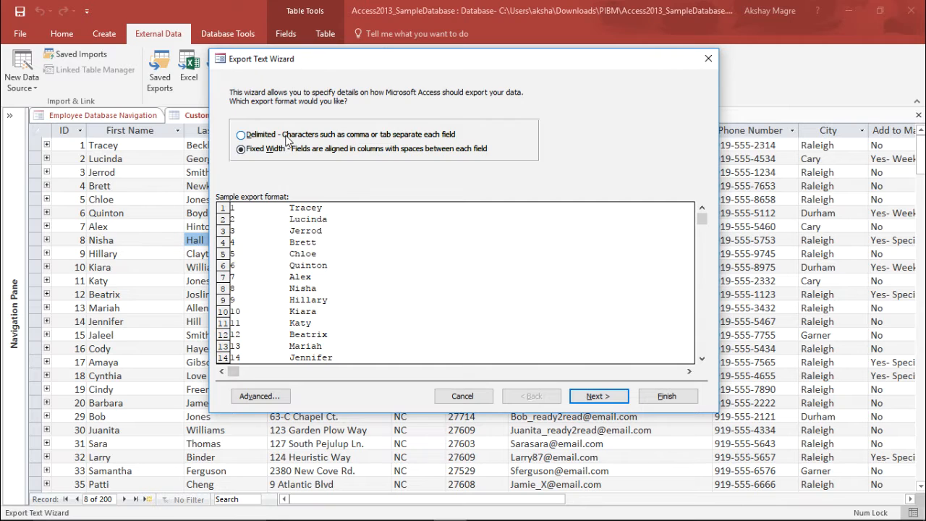
left_click(240, 134)
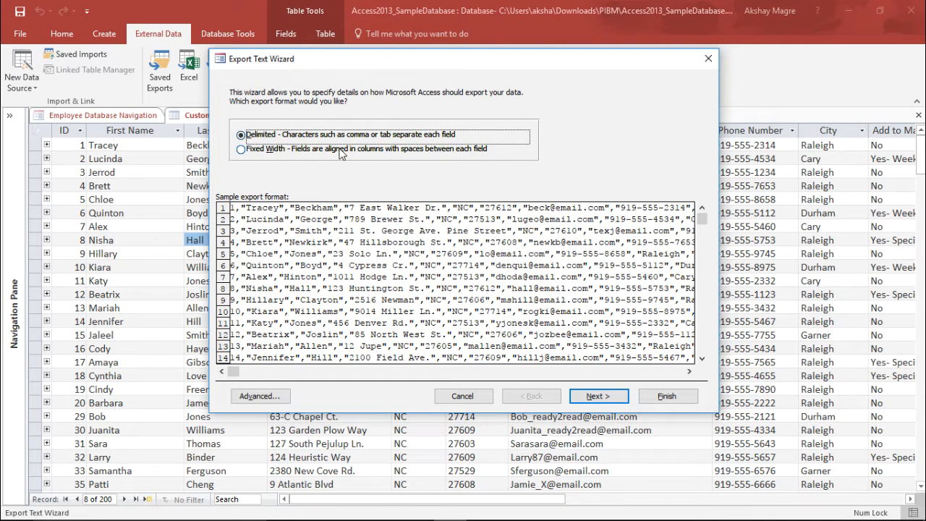
left_click(595, 396)
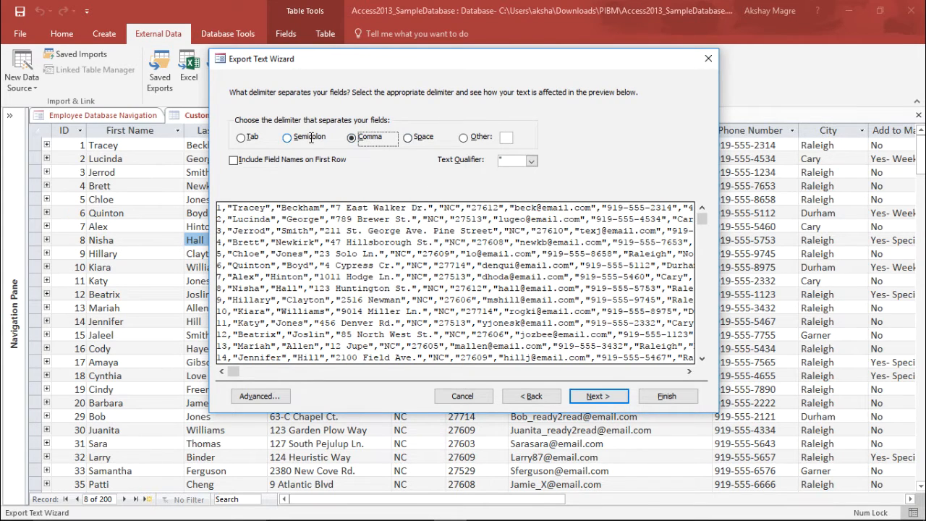
- Keep Comma as the field delimiter and advance to the Export to File page
left_click(241, 136)
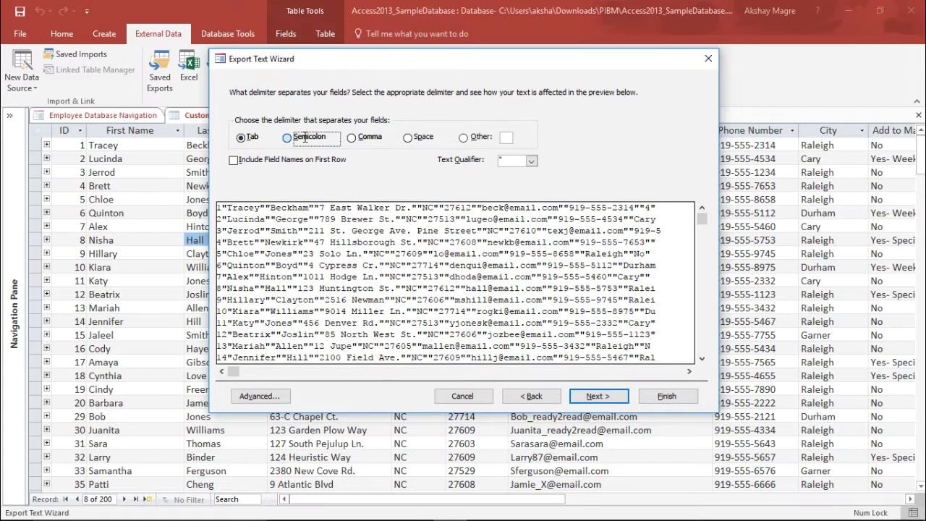
left_click(351, 138)
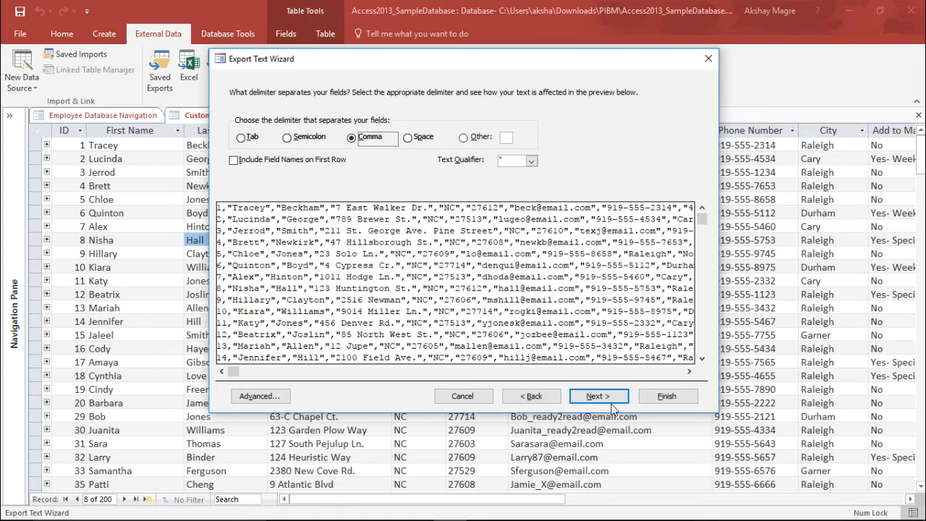
left_click(599, 396)
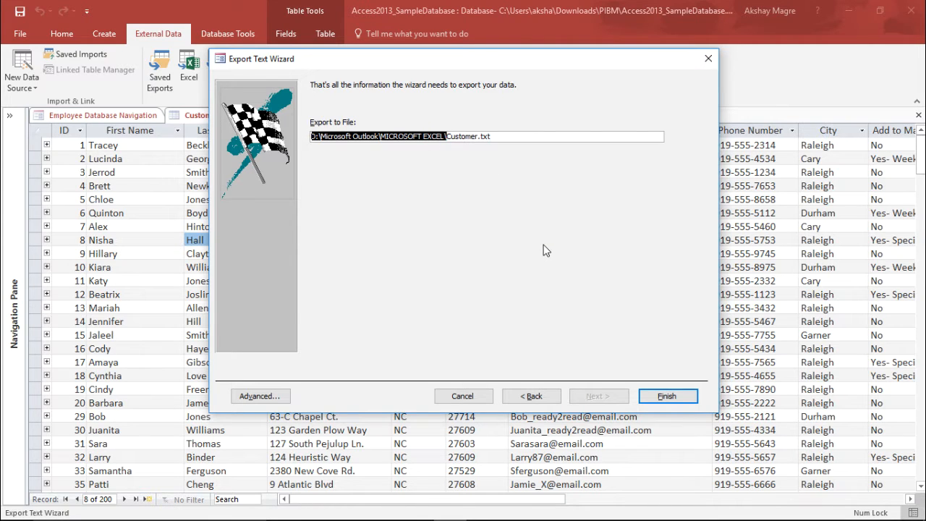
- Finish the Customer.txt export and close the wizard without saving export steps
left_click(667, 395)
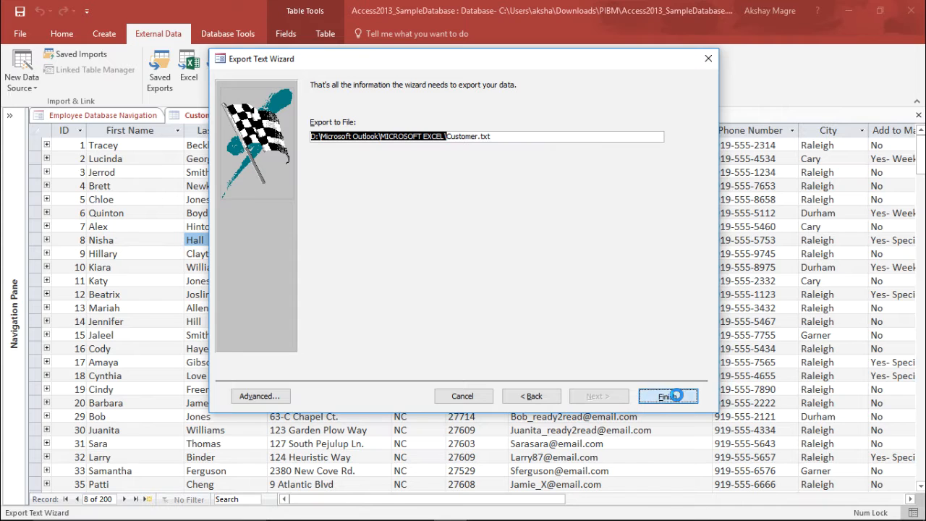
left_click(667, 396)
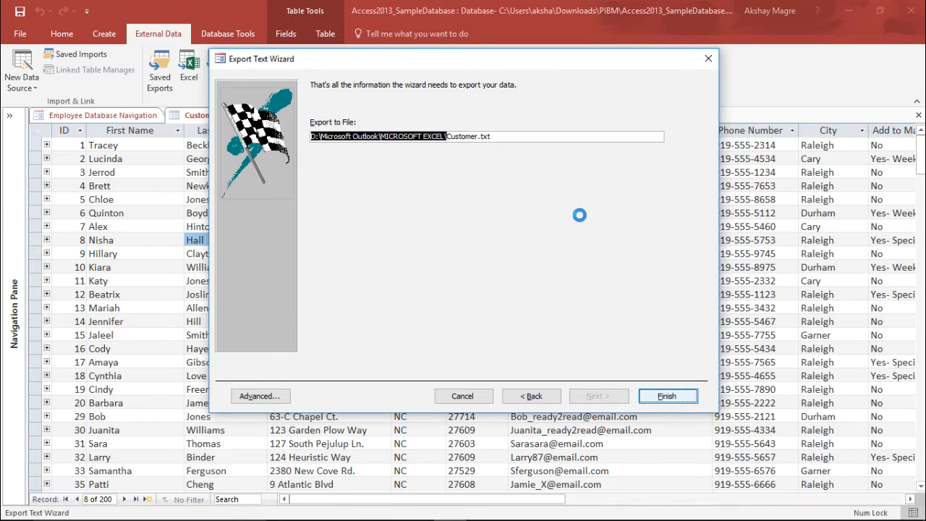
left_click(667, 396)
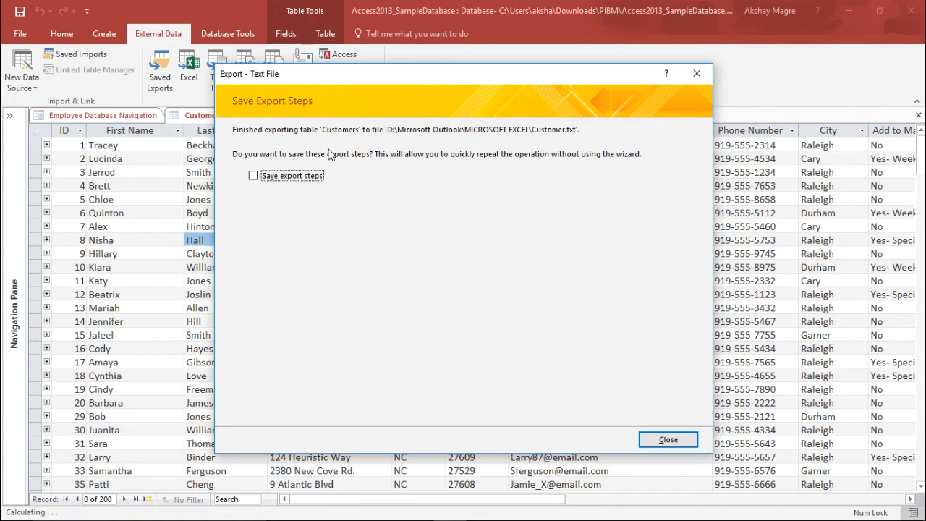
mouse_move(387, 138)
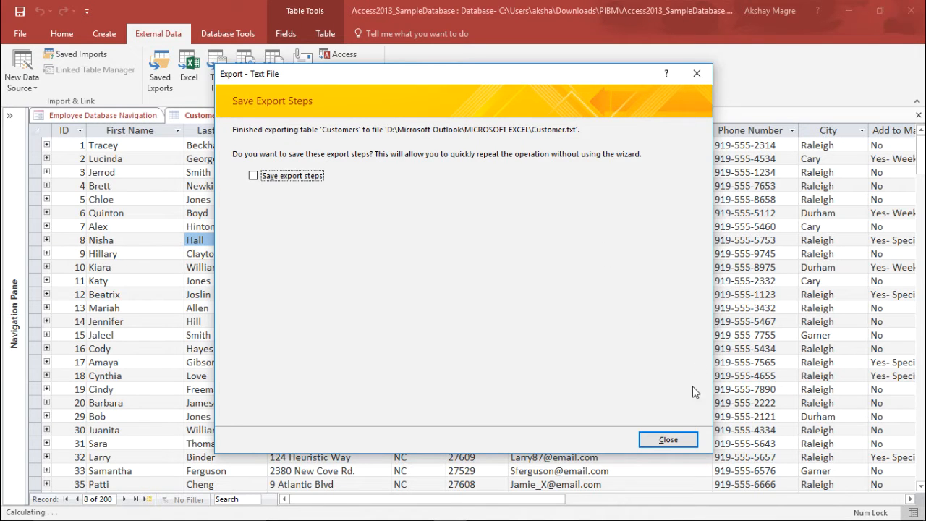
left_click(667, 440)
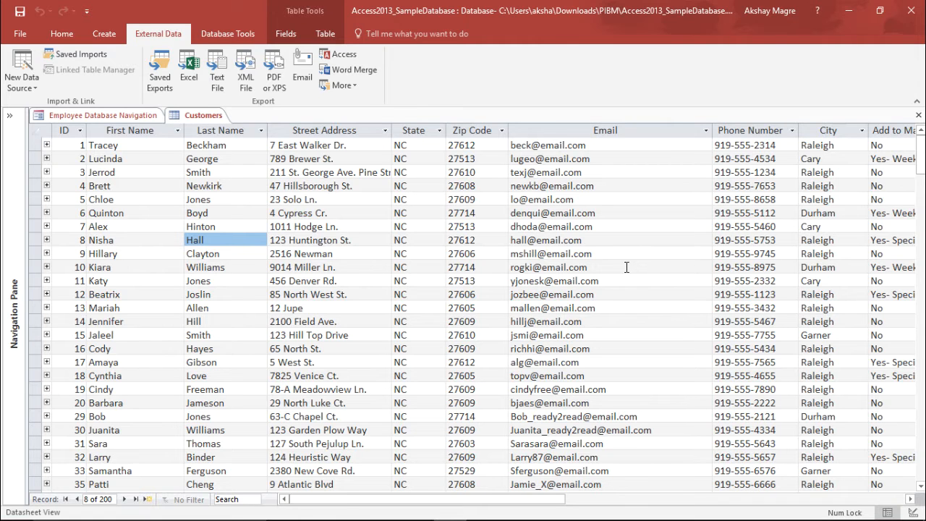
mouse_move(502, 150)
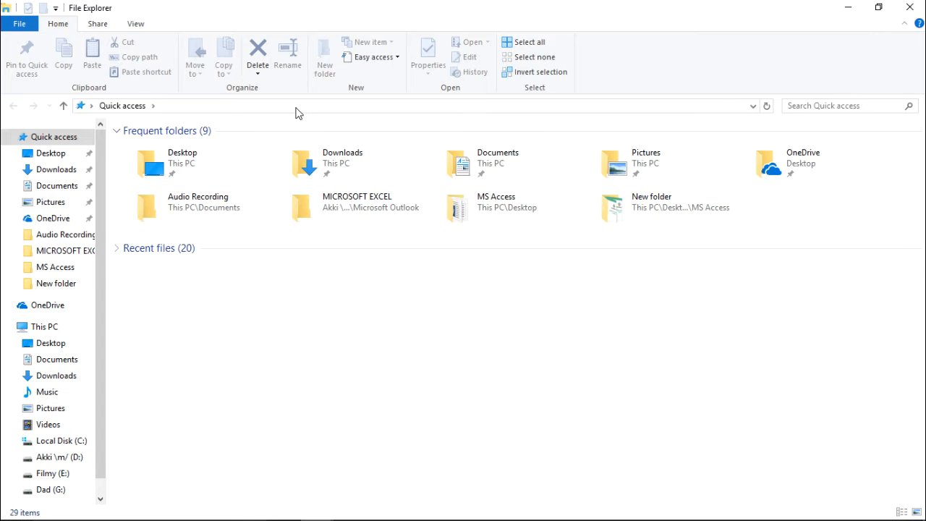
- Open Customer.txt from the MICROSOFT EXCEL folder in Notepad and scroll its records
left_click(289, 105)
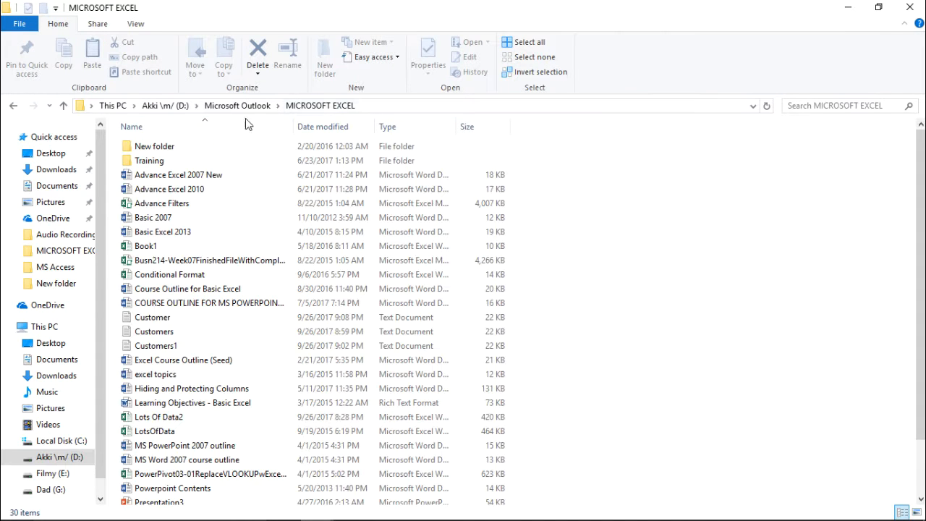
left_click(154, 332)
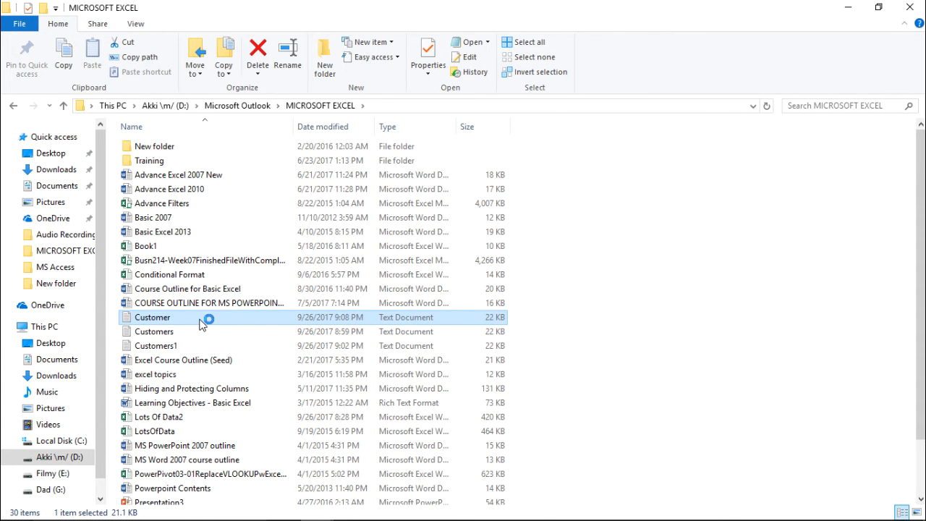
double_click(152, 317)
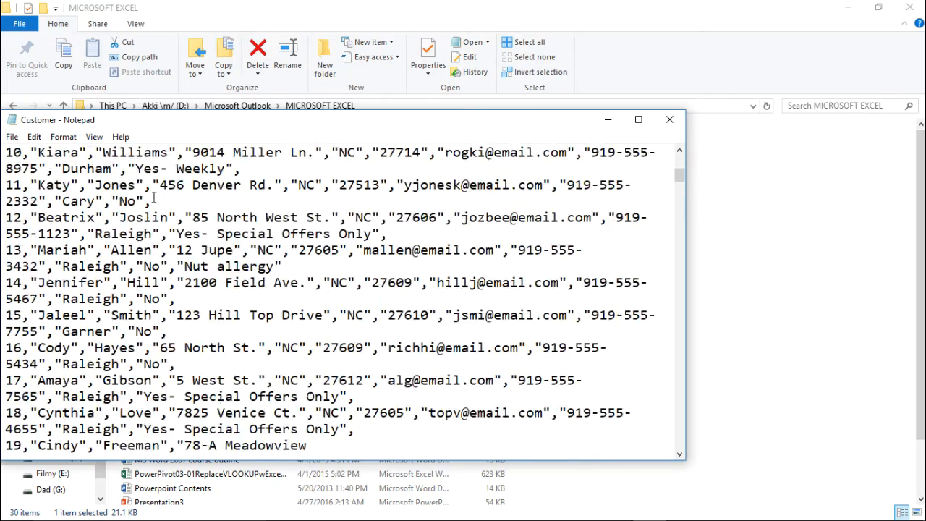
scroll("down", 3)
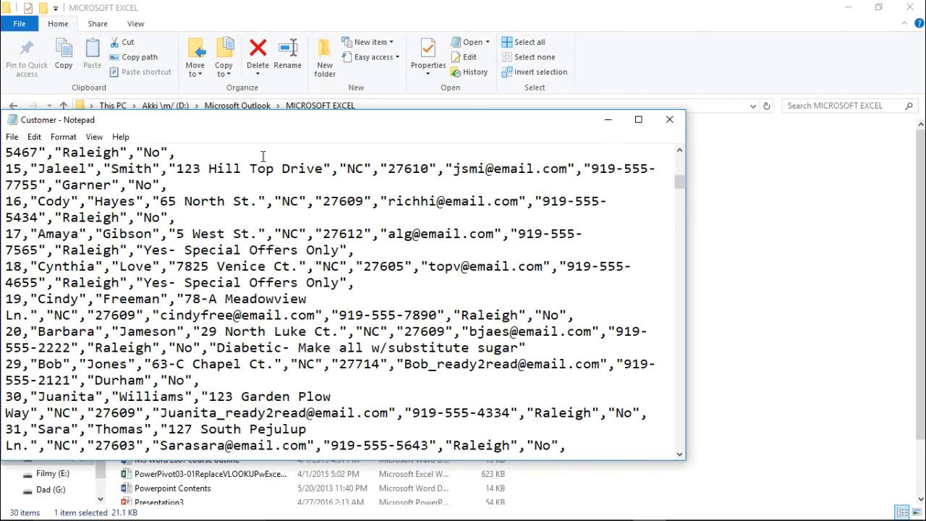